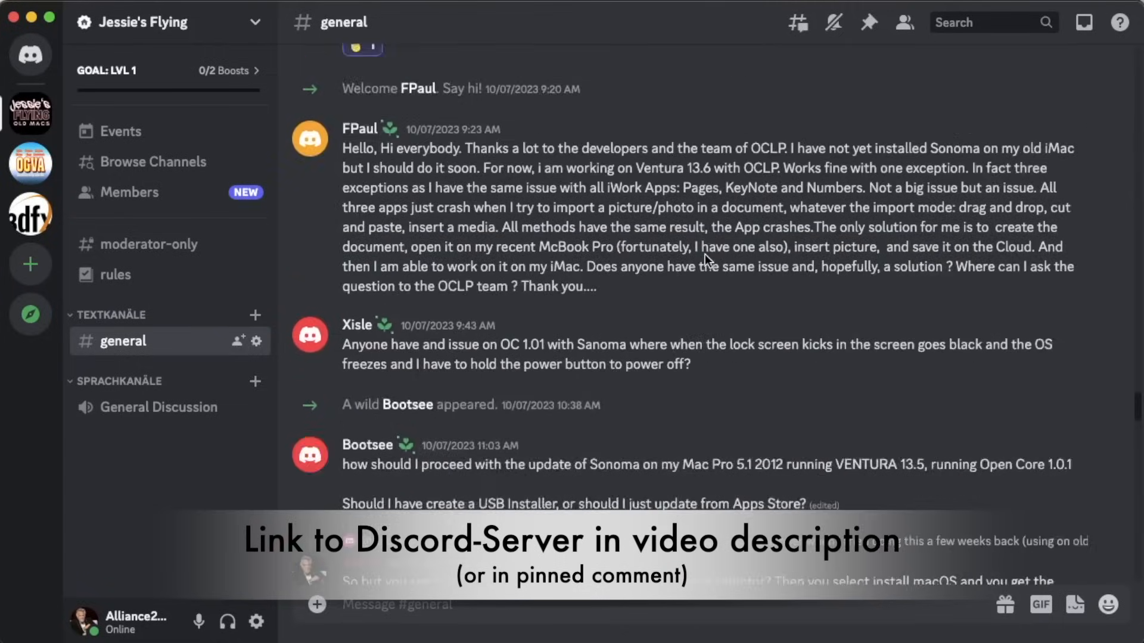
{"action": "scroll", "scroll_direction": "down", "scroll_amount": 3}
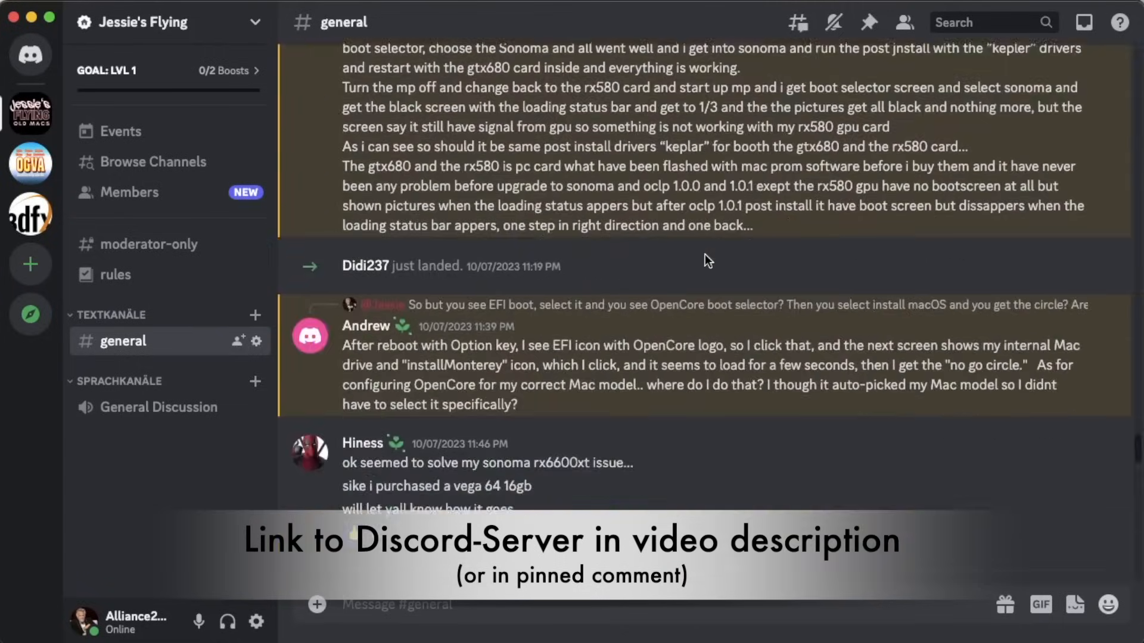